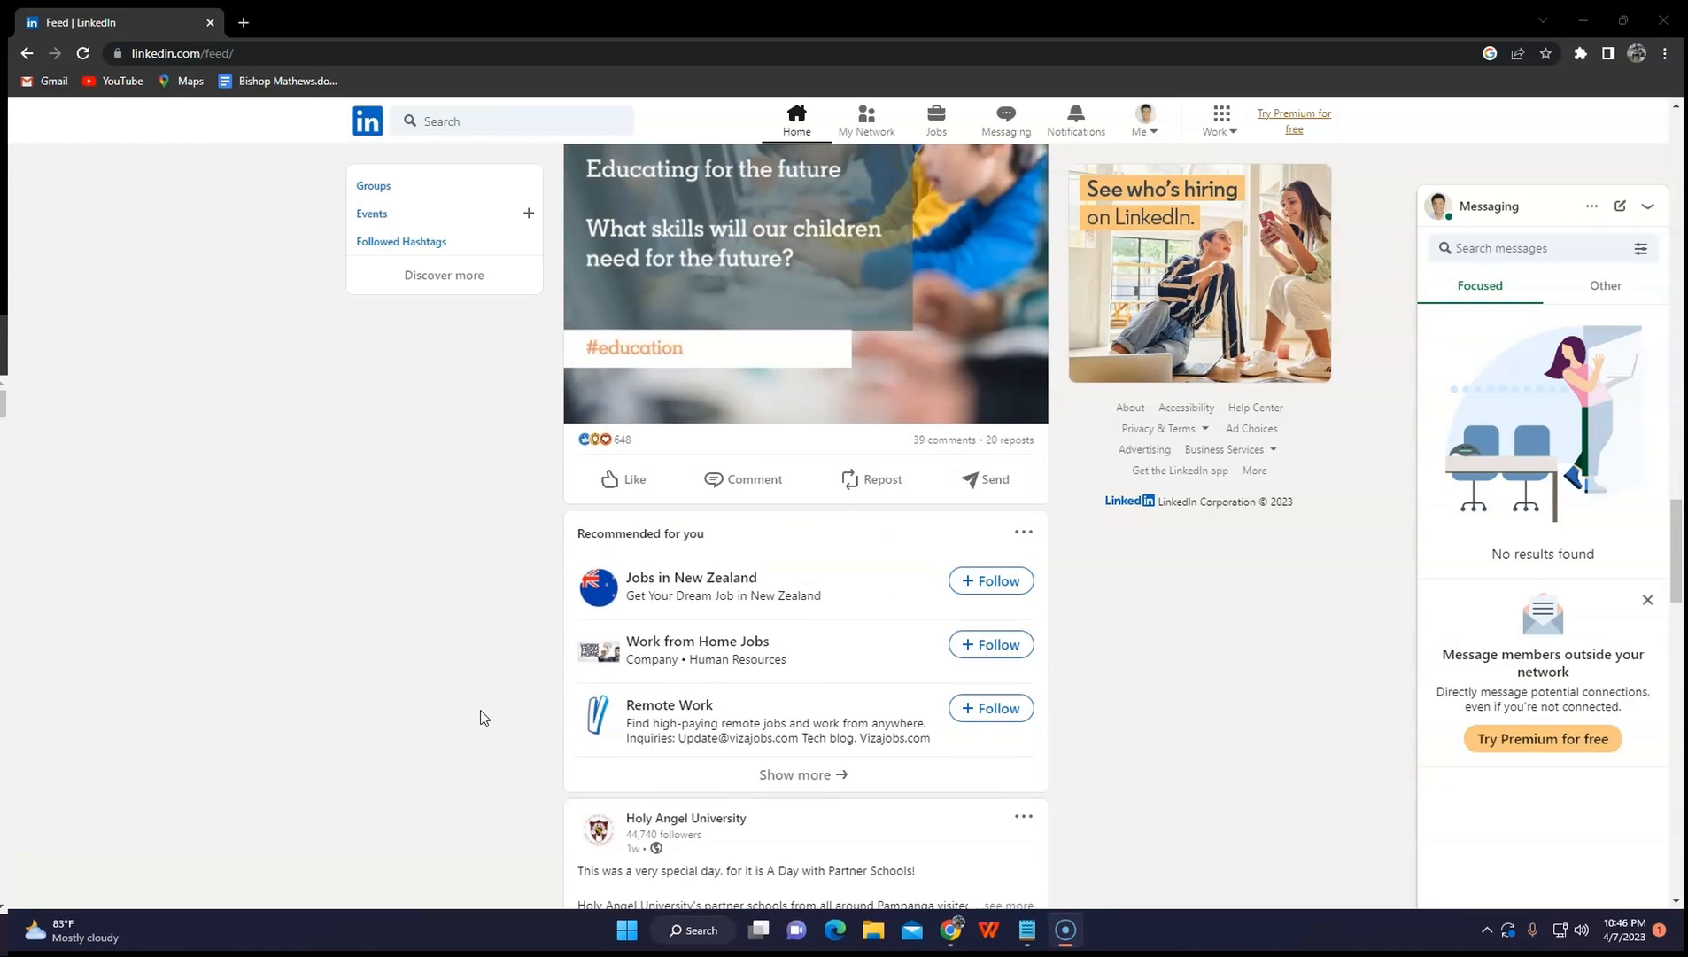
- Start a new post from the feed and choose to add photos to it
{"action": "scroll", "scroll_direction": "down", "scroll_amount": 3}
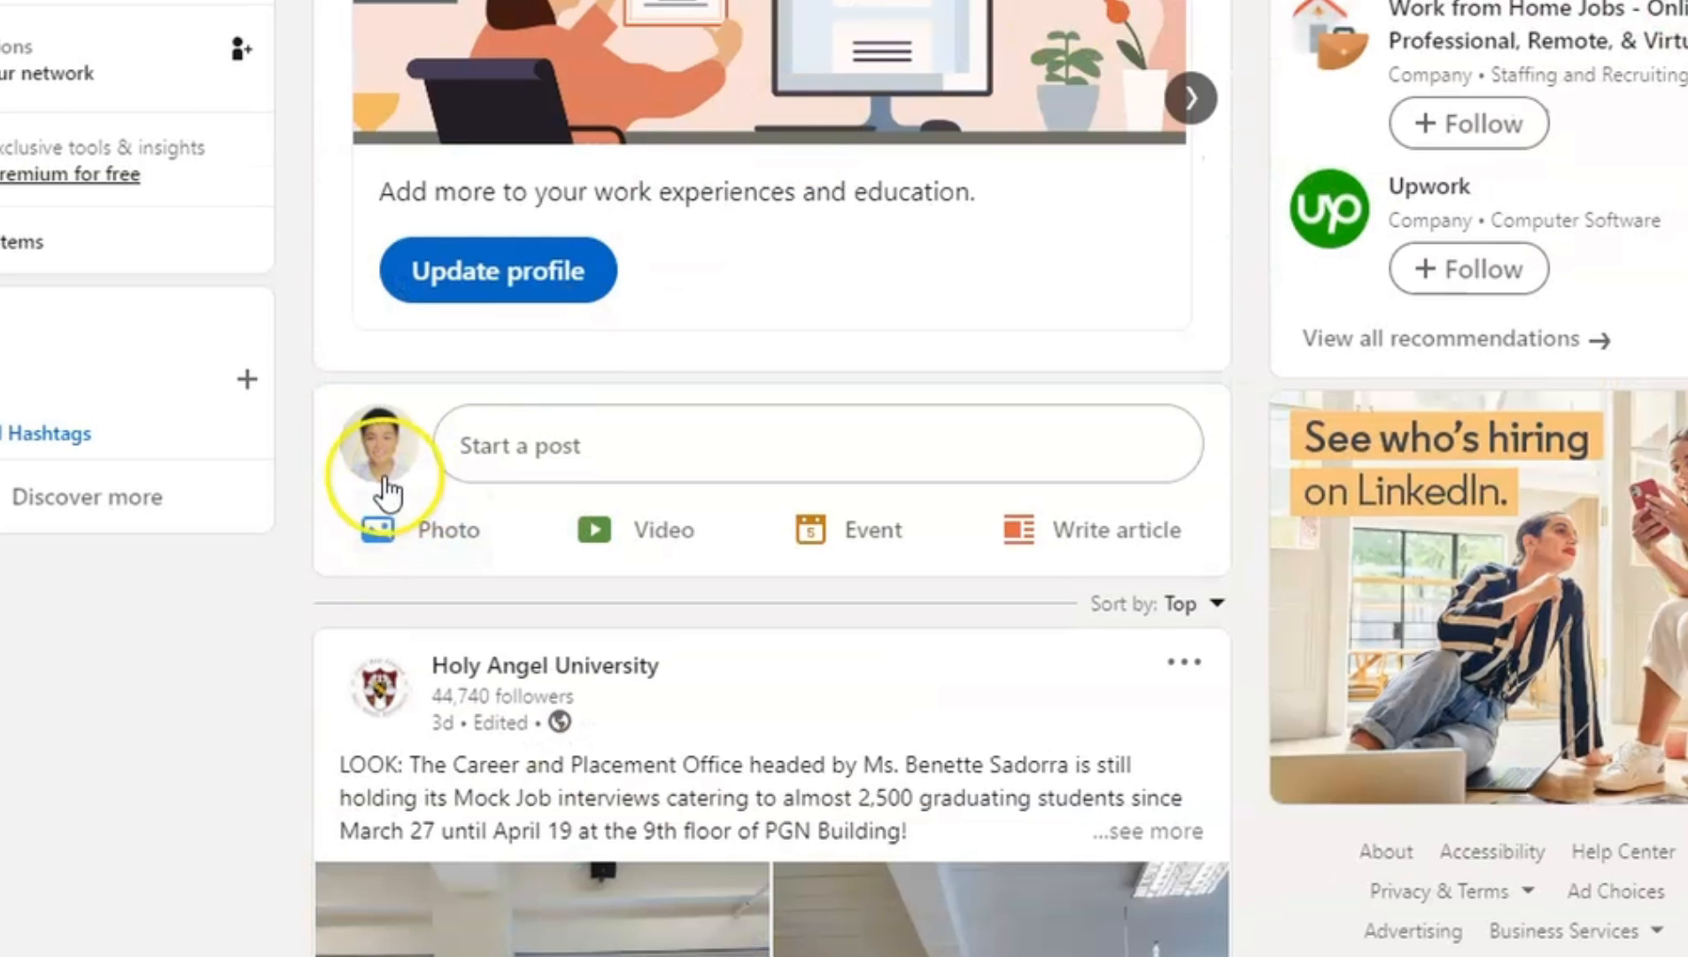
{"action": "left_click", "coordinate": [820, 445]}
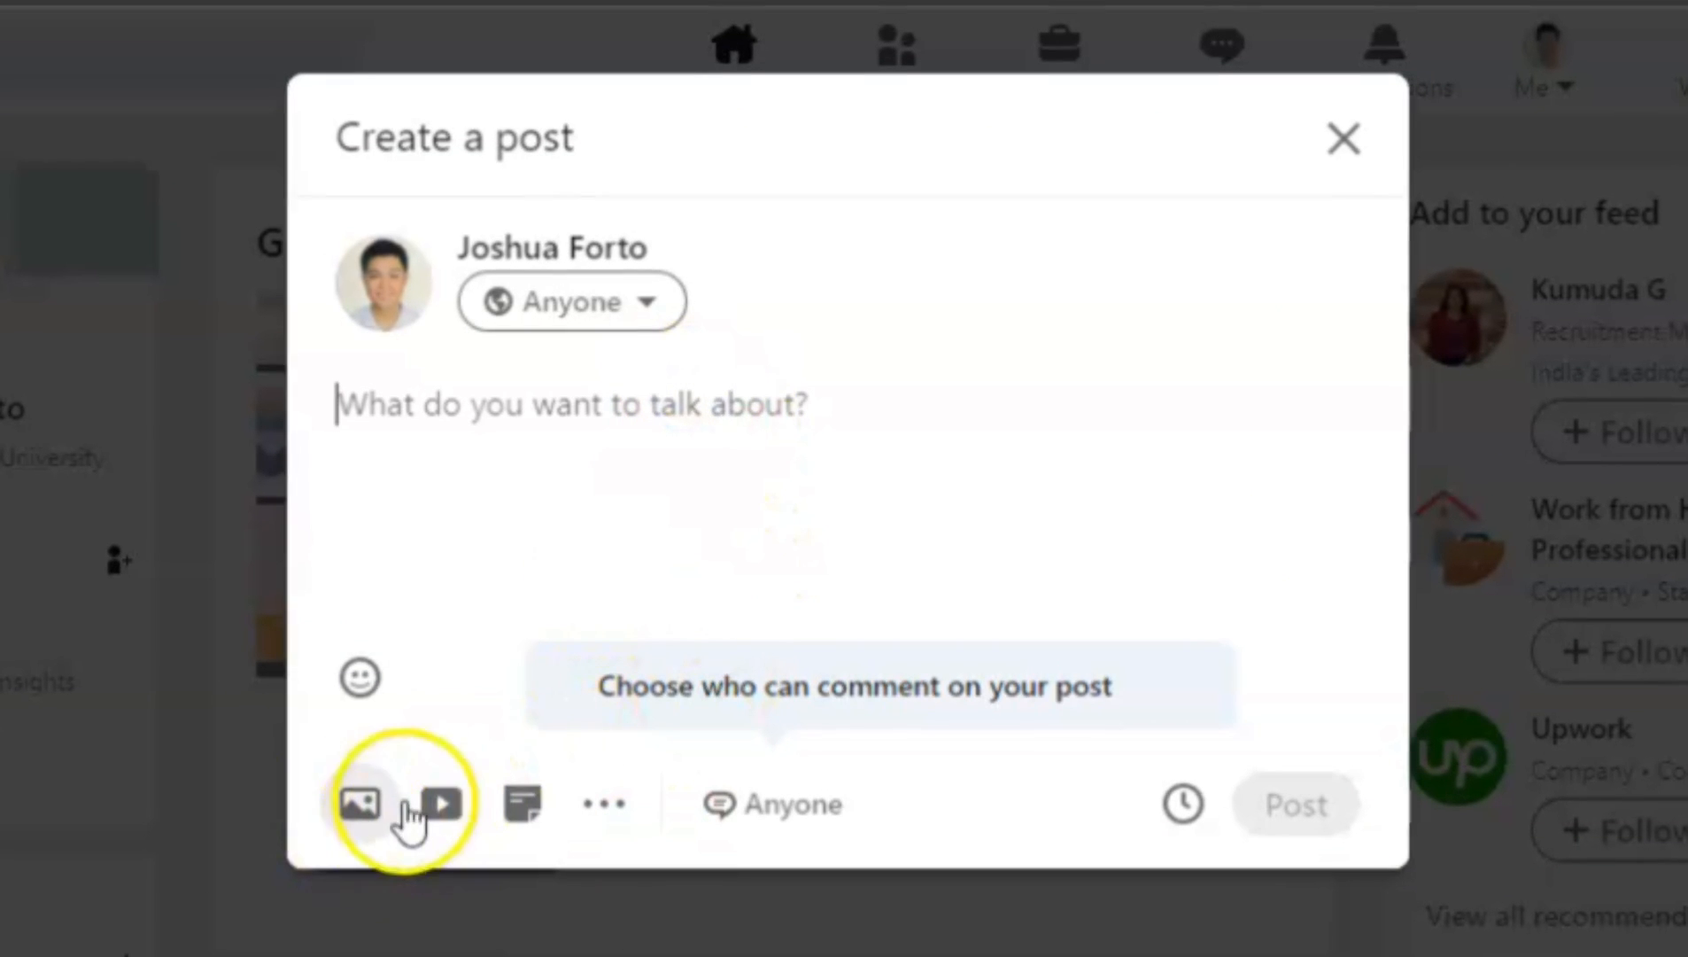
{"action": "left_click", "coordinate": [357, 804]}
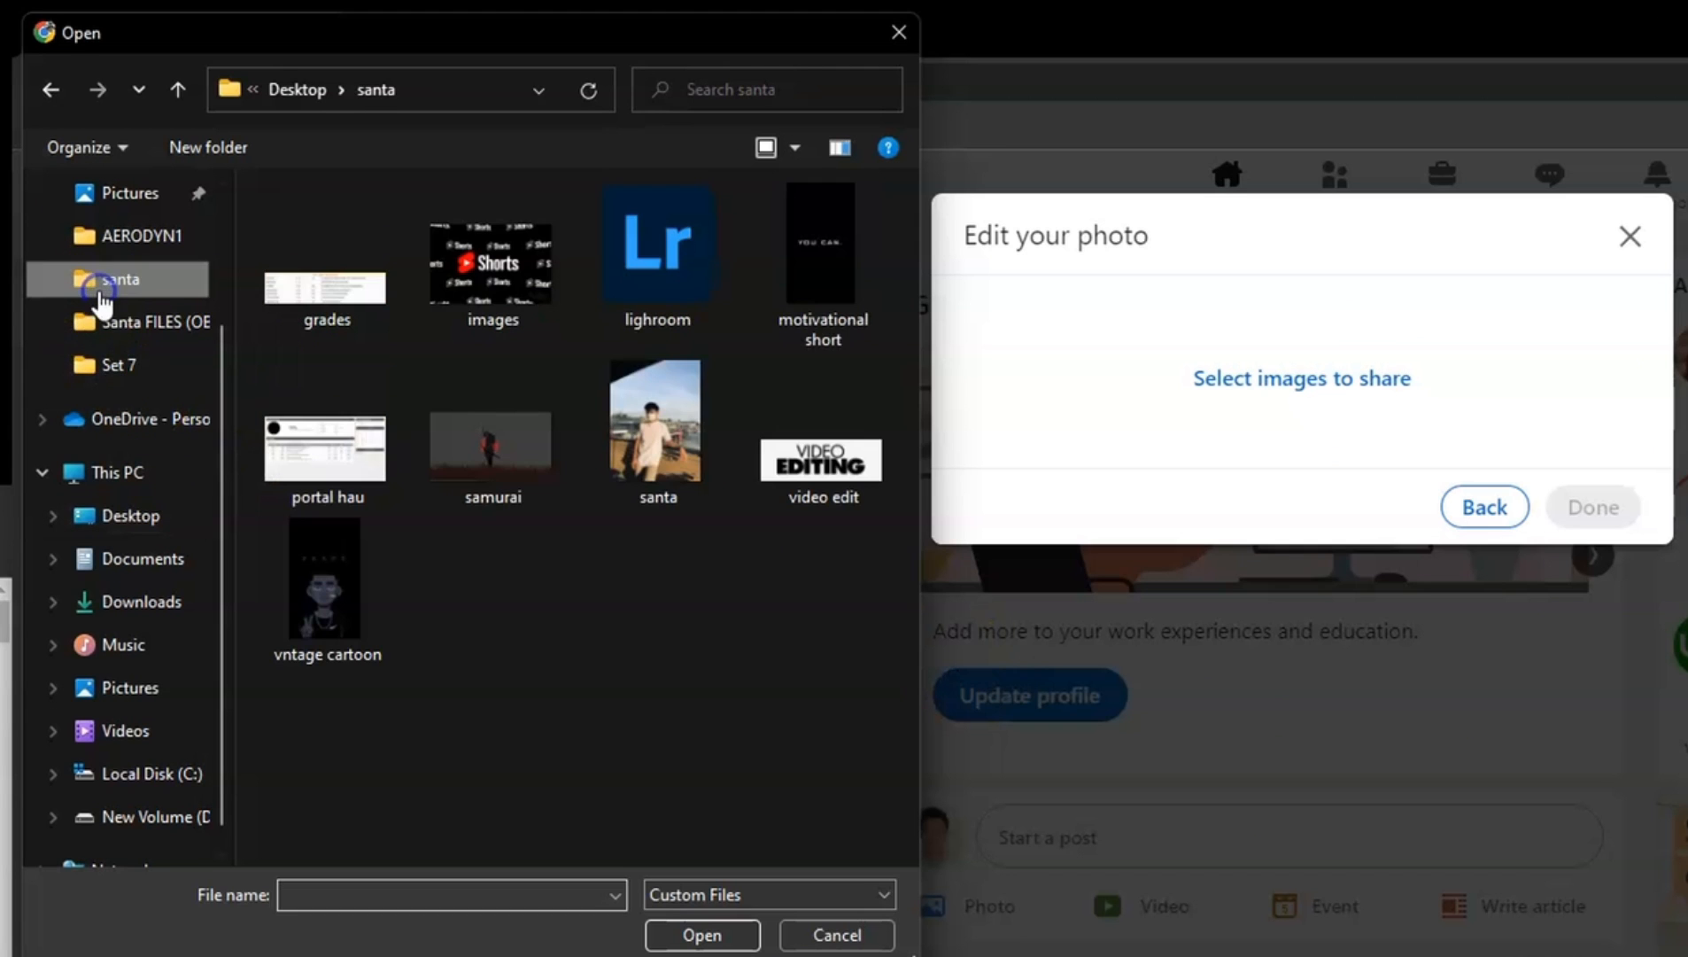
- From the santa folder, upload the images santa, santa2 and sun starlight skin
{"action": "left_click", "coordinate": [1036, 372]}
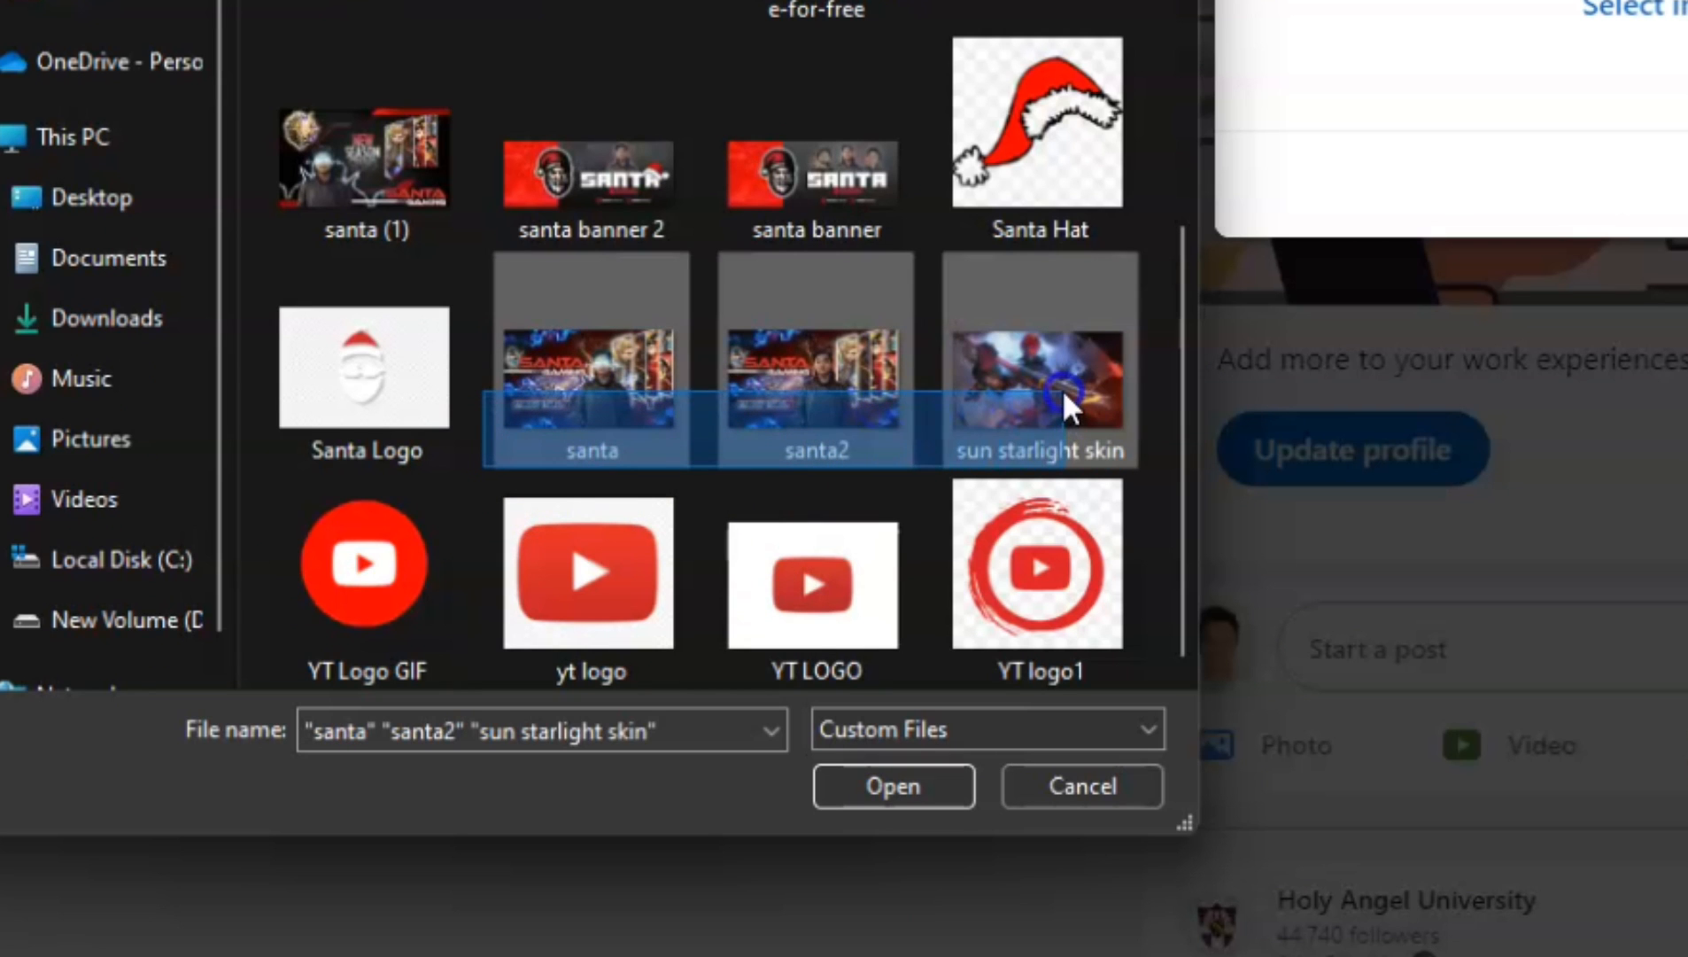
{"action": "left_click", "coordinate": [891, 785]}
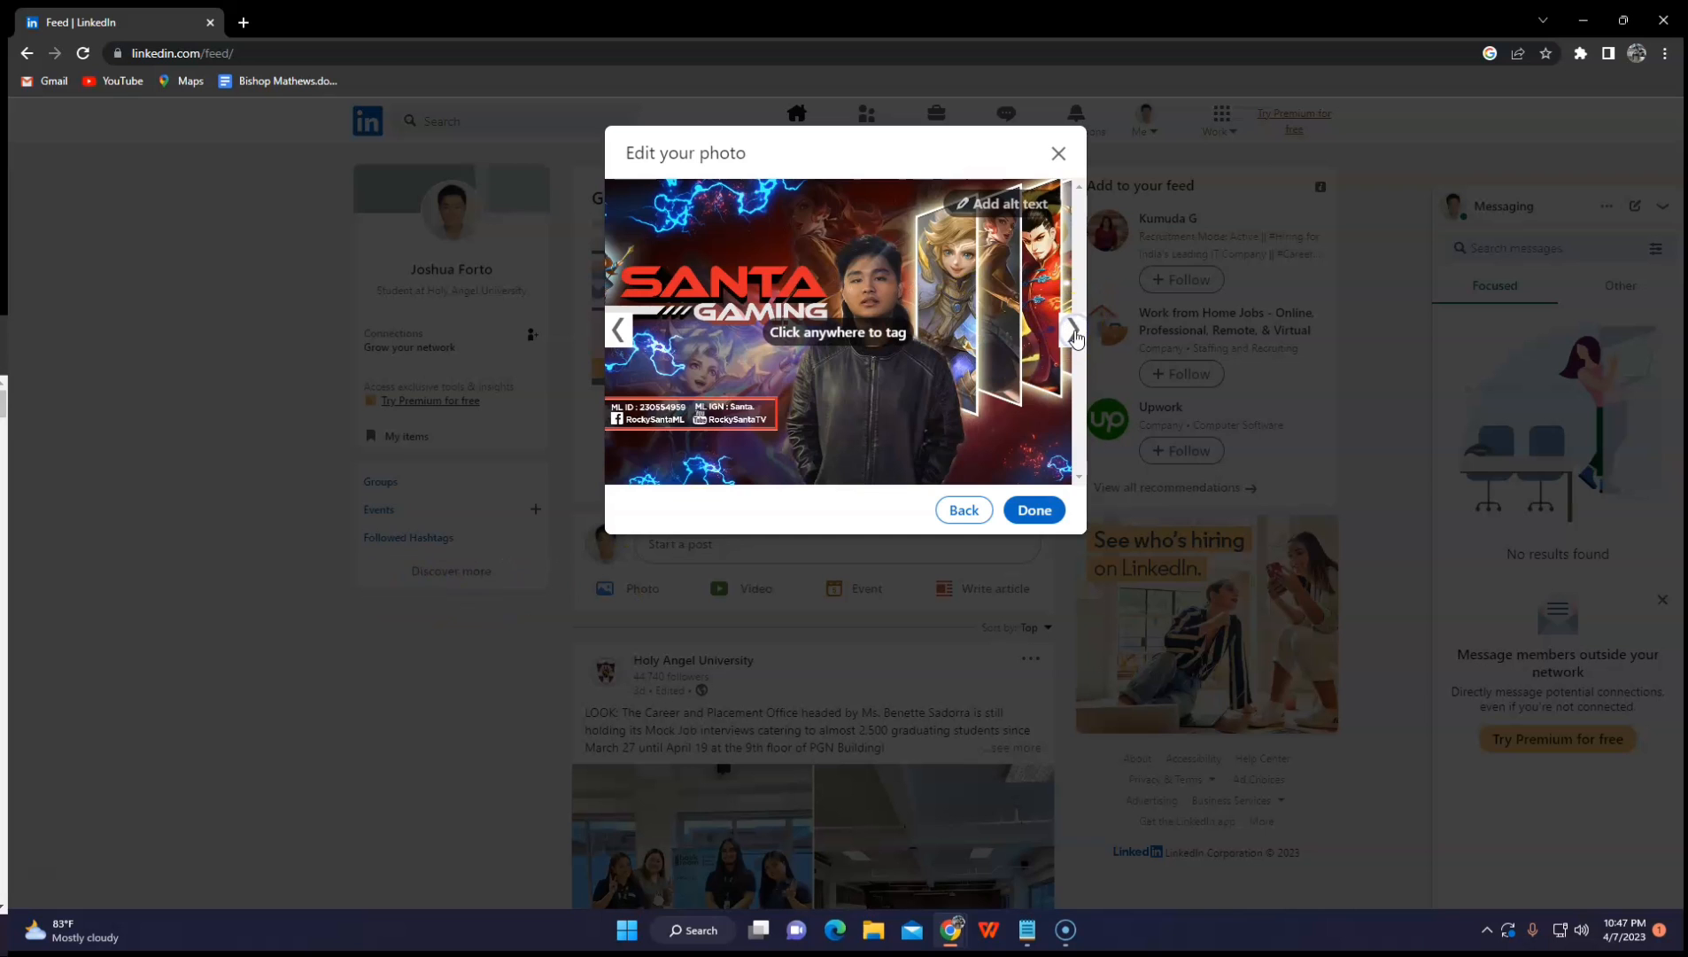
- Confirm the three gaming photos so they attach to the draft post
{"action": "left_click", "coordinate": [1031, 510]}
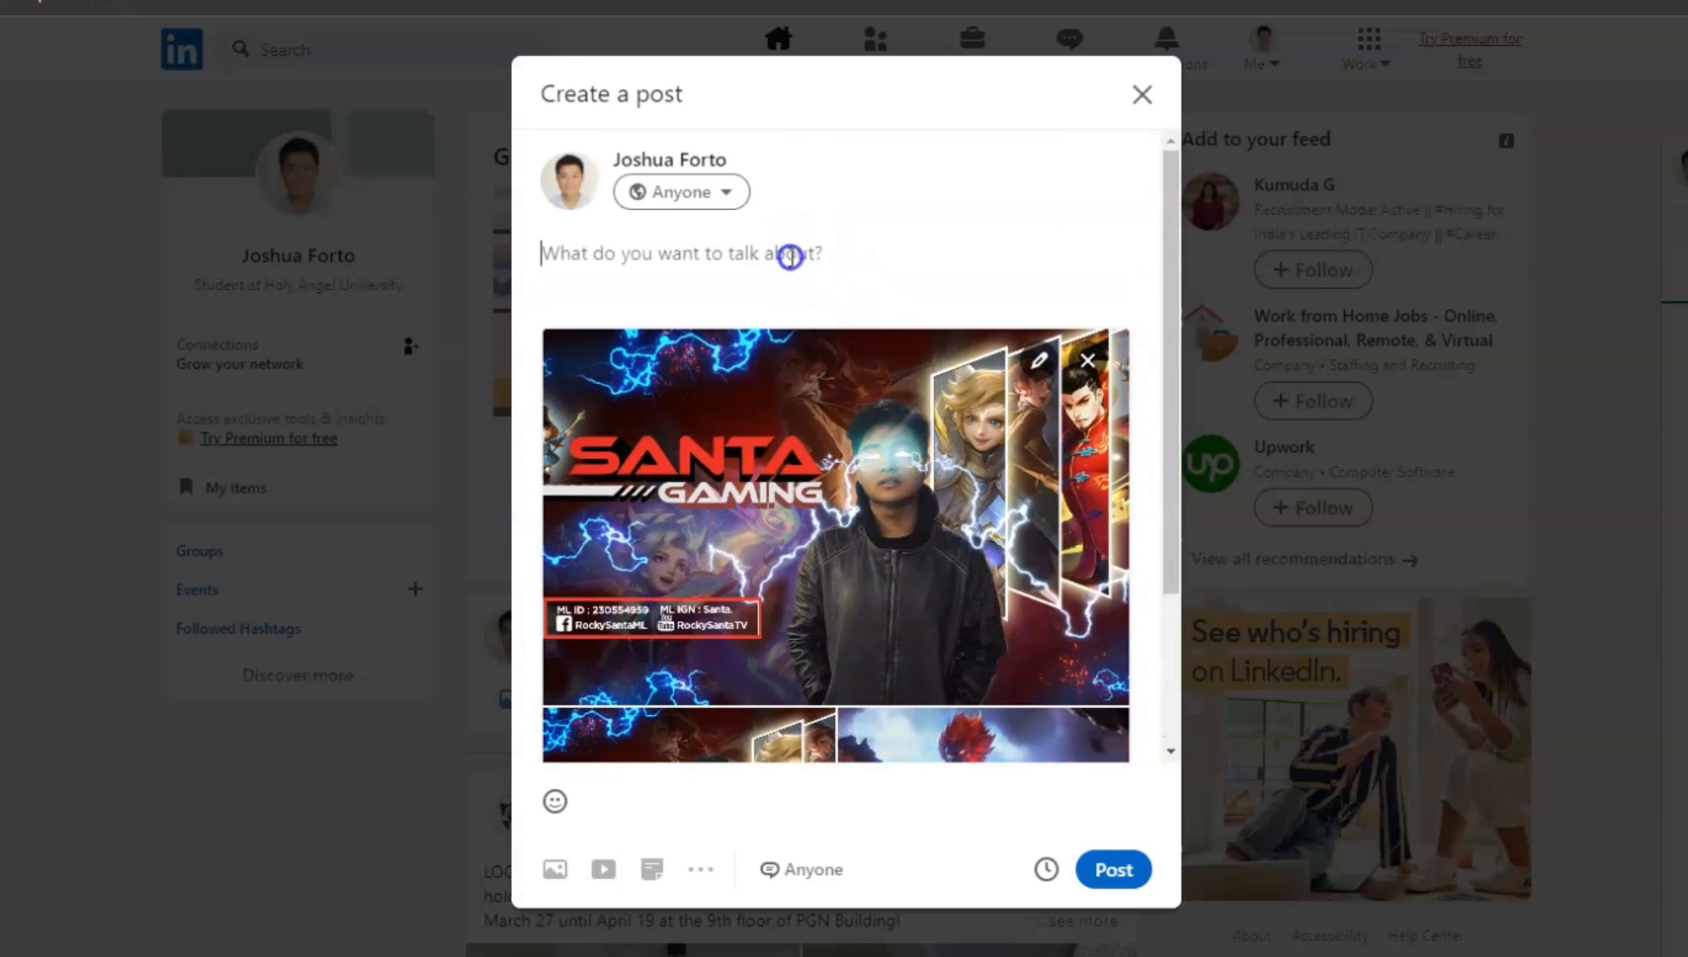
- Caption the post 'This is my gaming pictures'
{"action": "type", "text": "This is"}
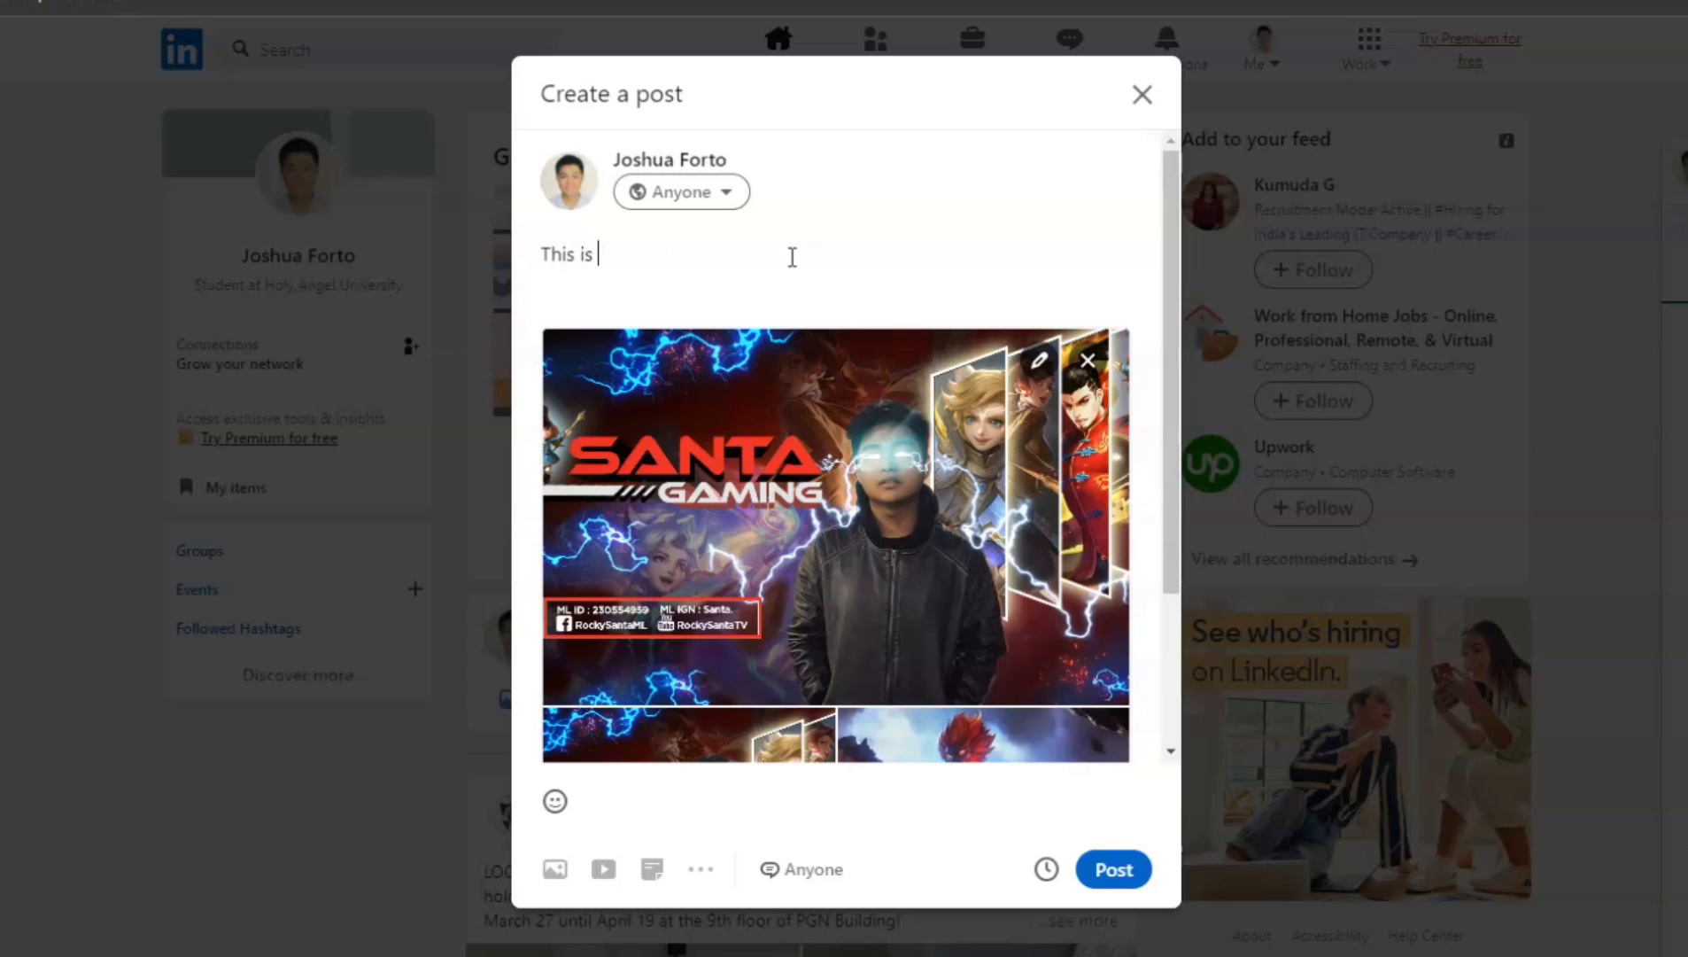
{"action": "type", "text": "my gaming"}
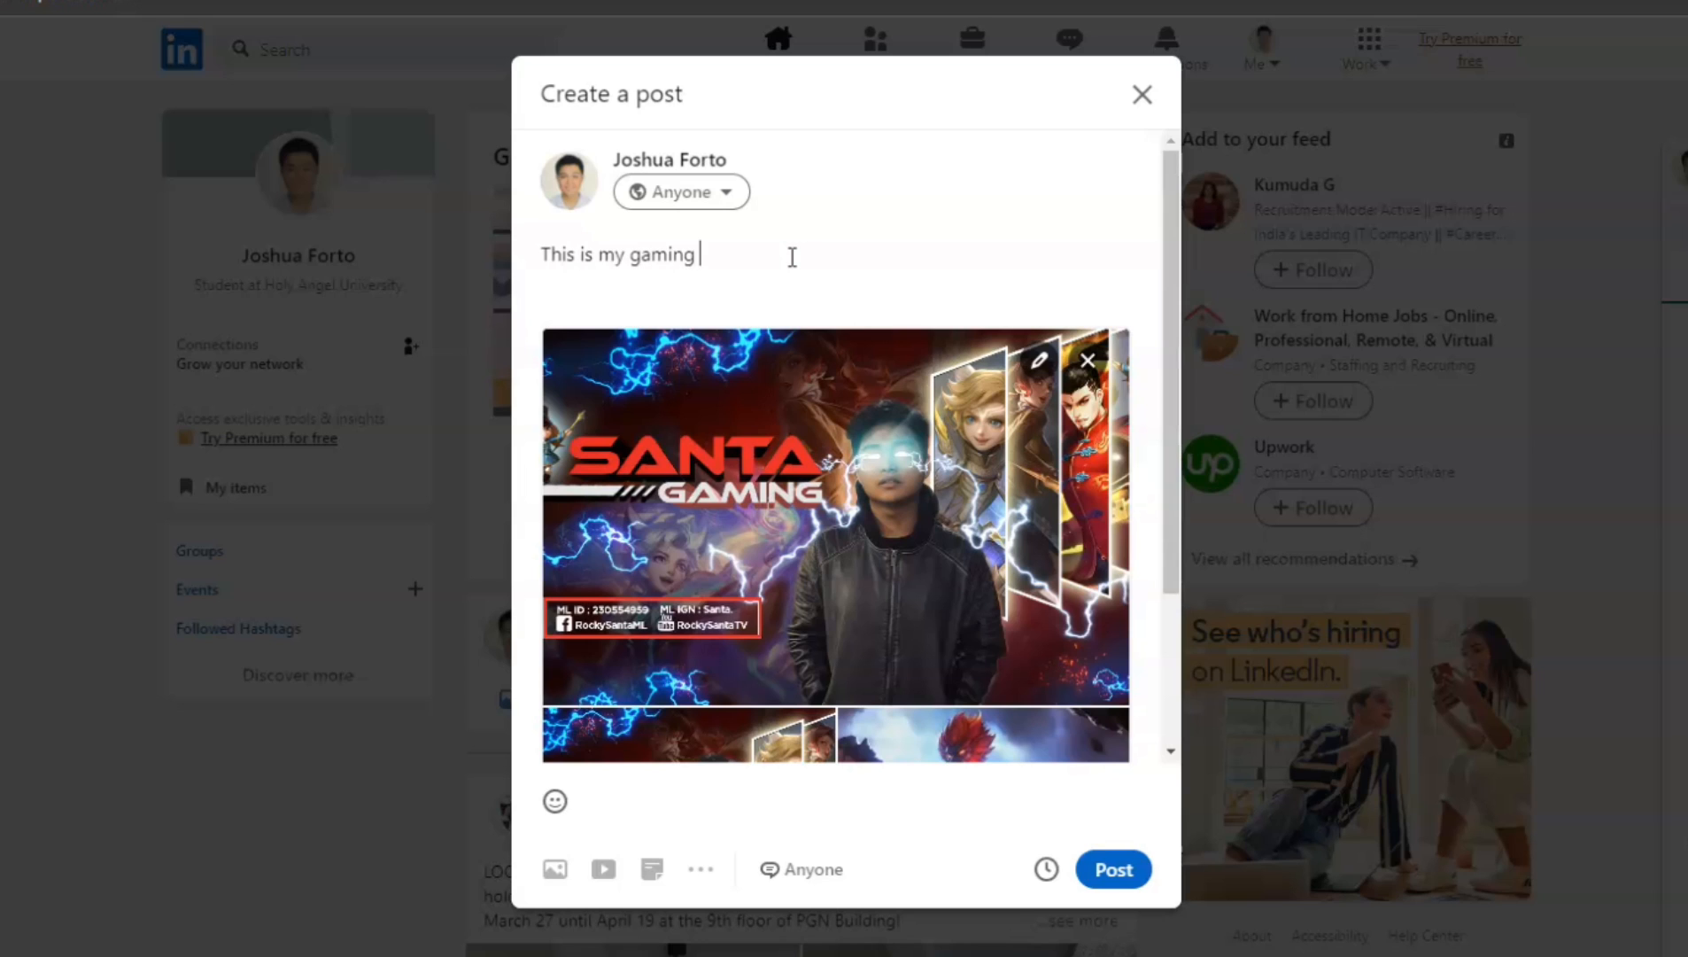
{"action": "type", "text": "pictures"}
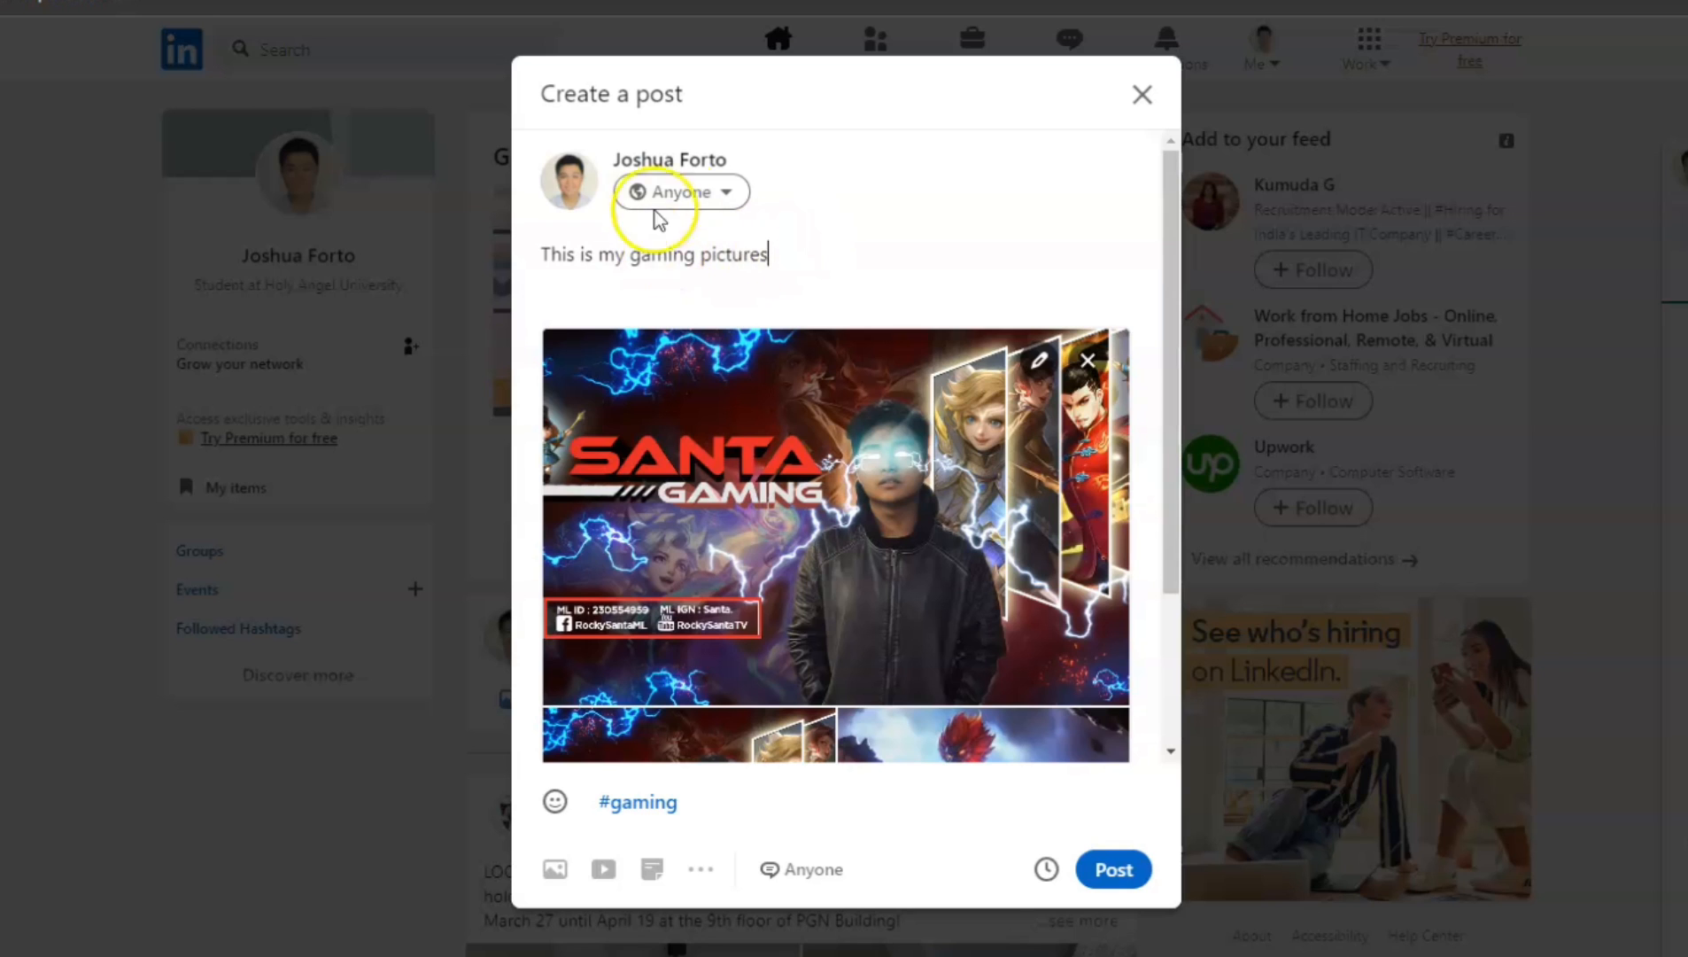
- Set the post's audience to Anyone
{"action": "left_click", "coordinate": [680, 191]}
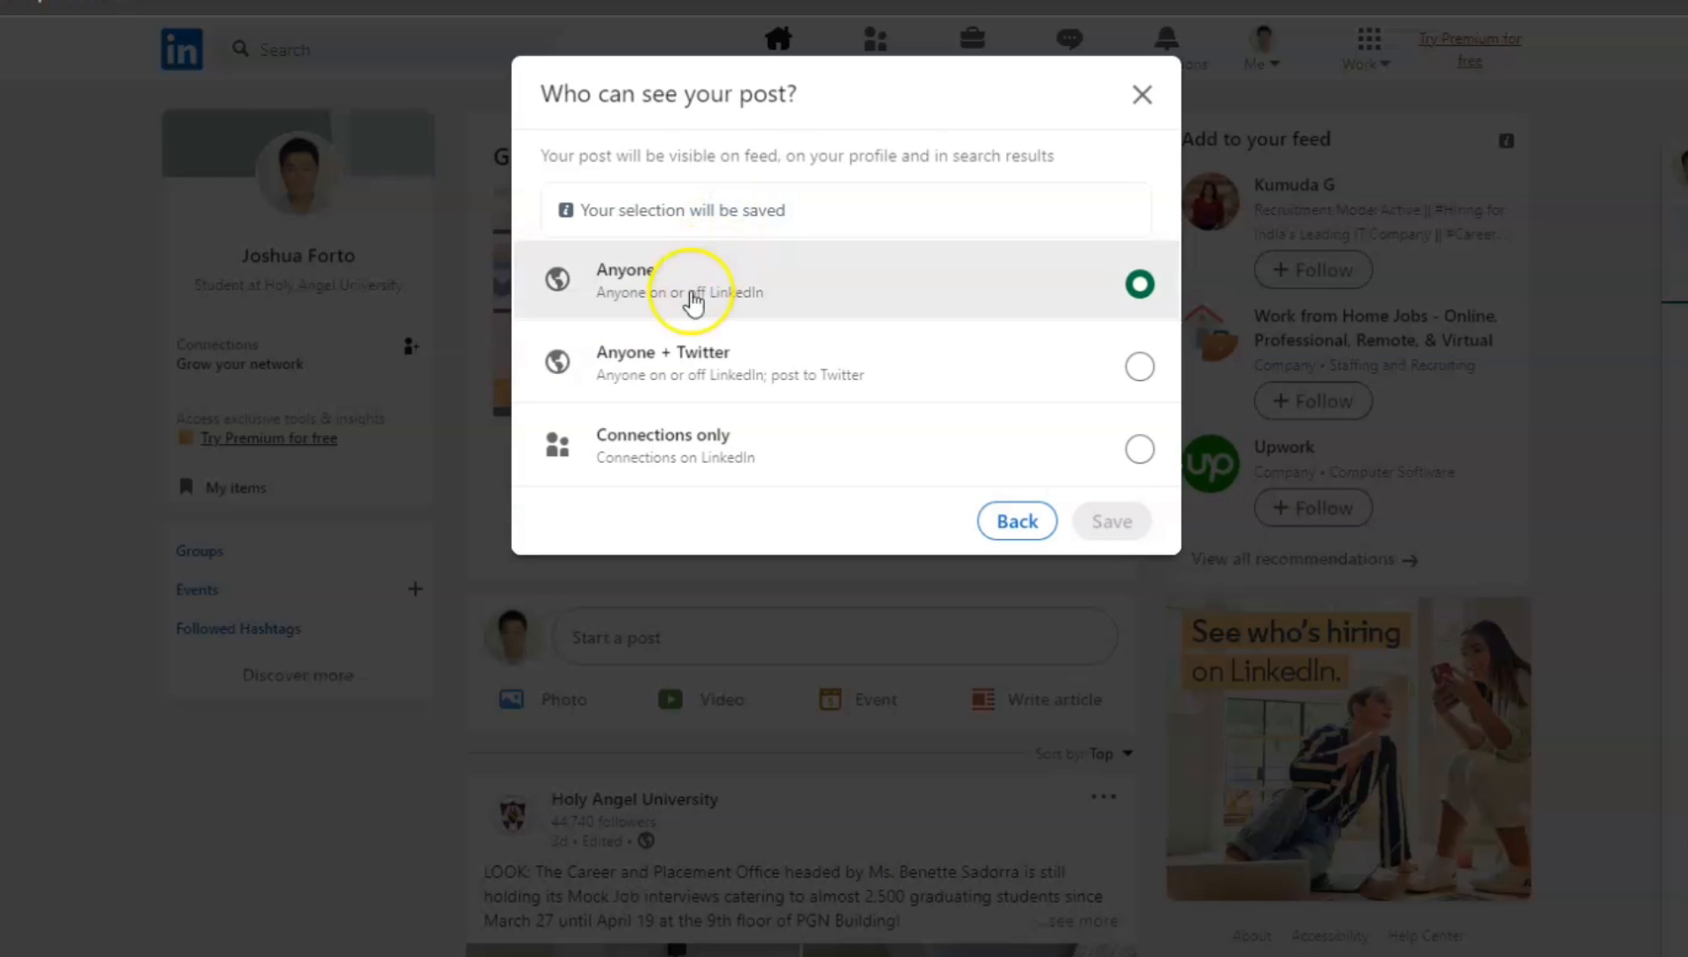
{"action": "left_click", "coordinate": [1111, 521]}
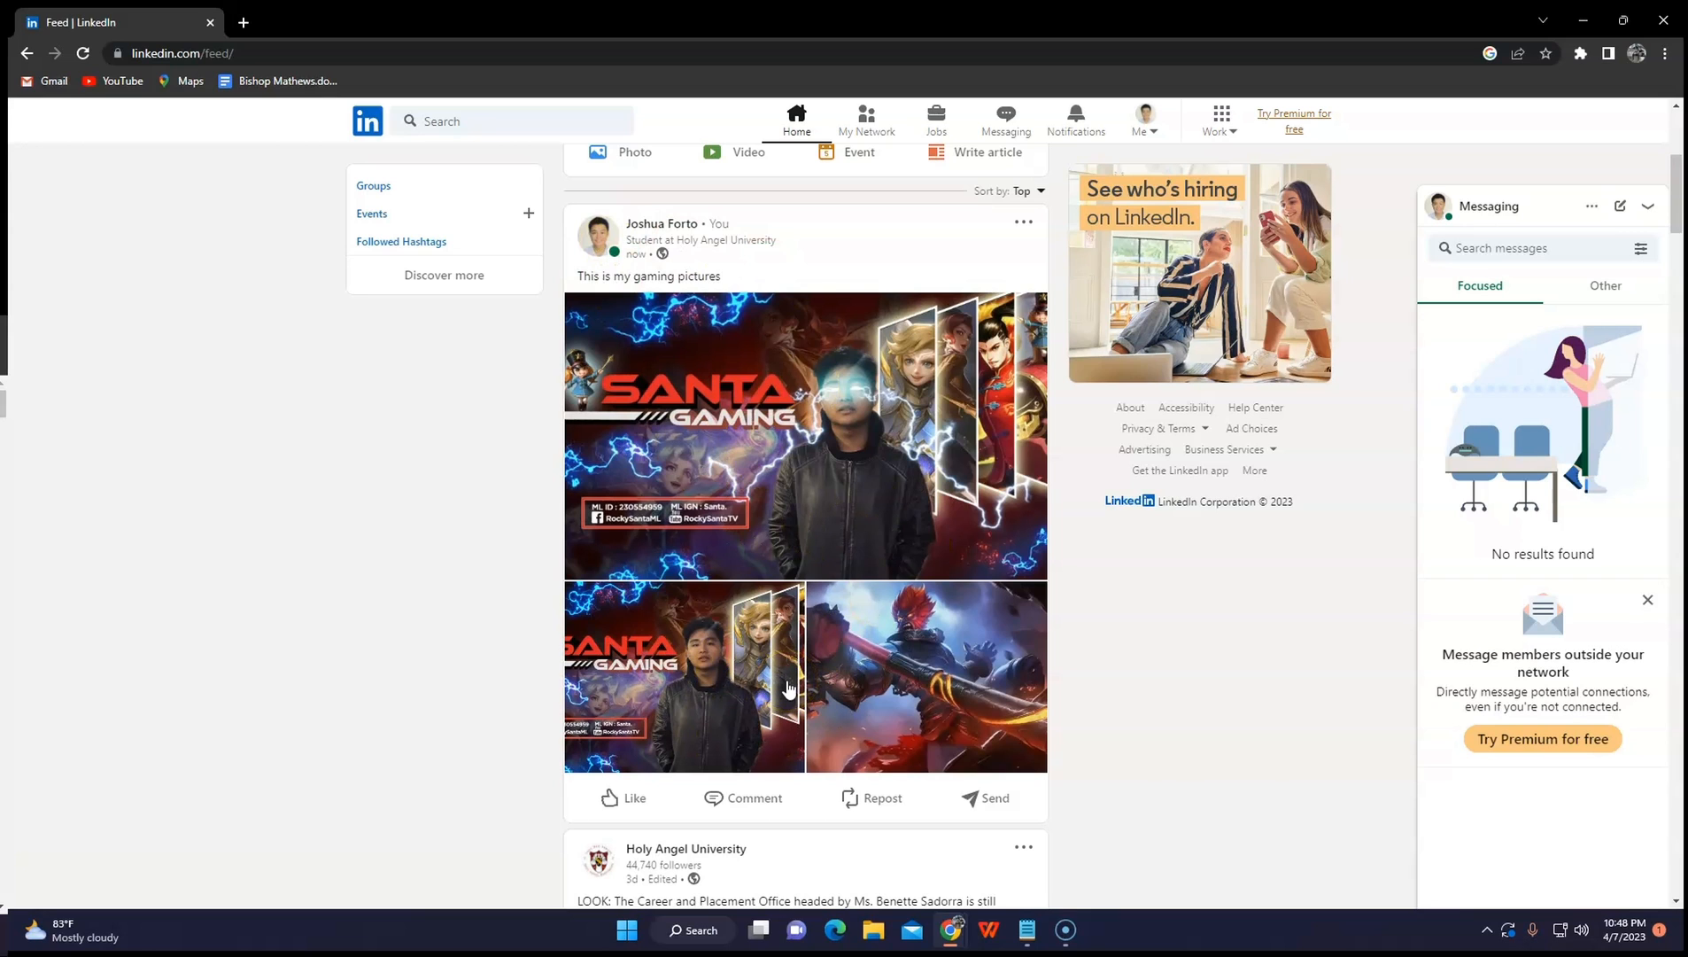